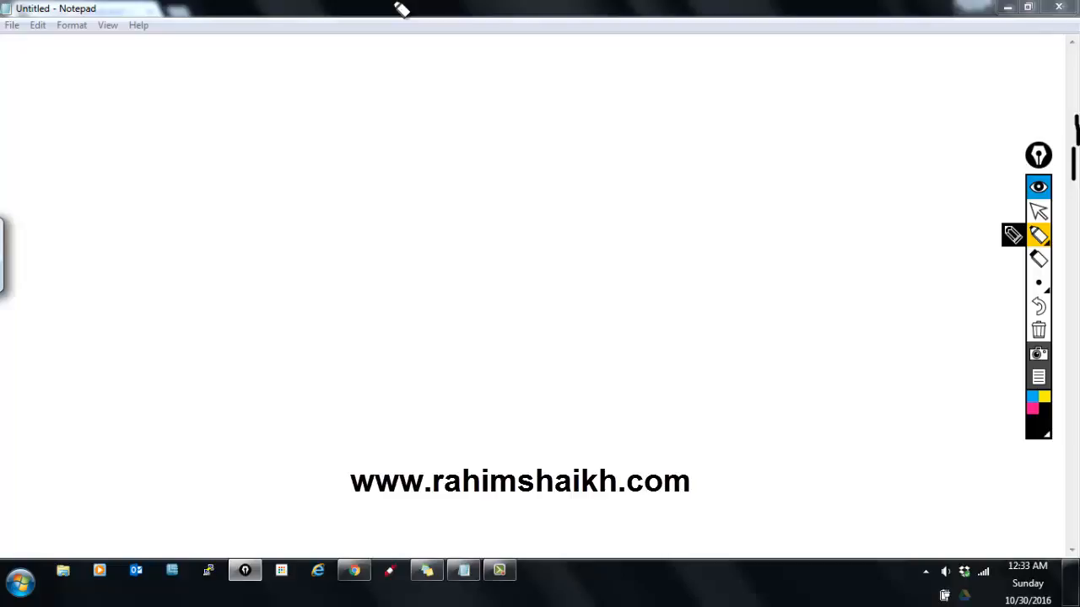
pyautogui.moveTo(246, 219)
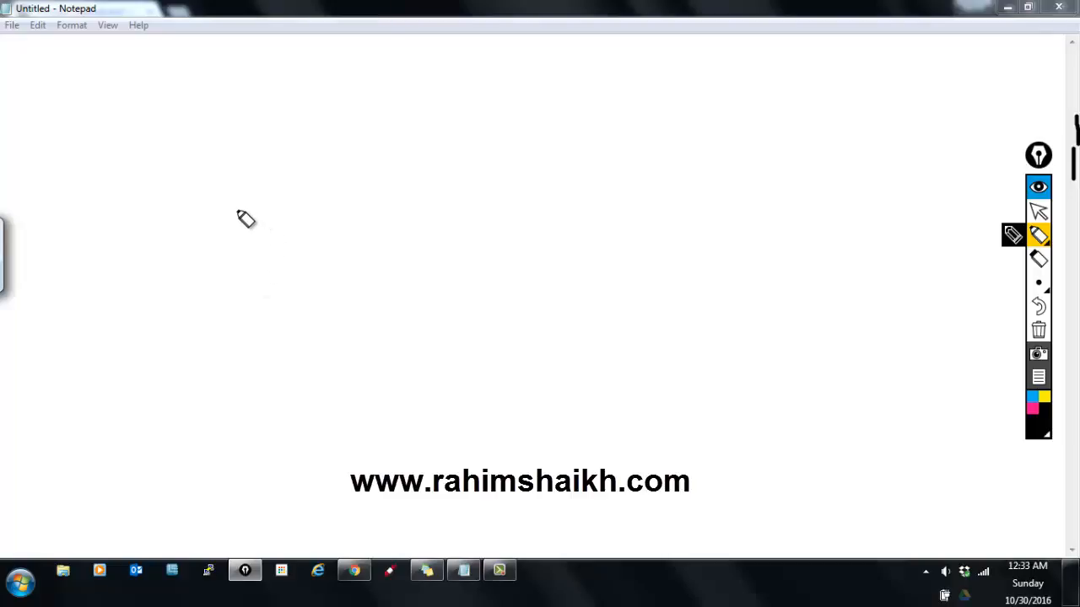
pyautogui.moveTo(284, 210)
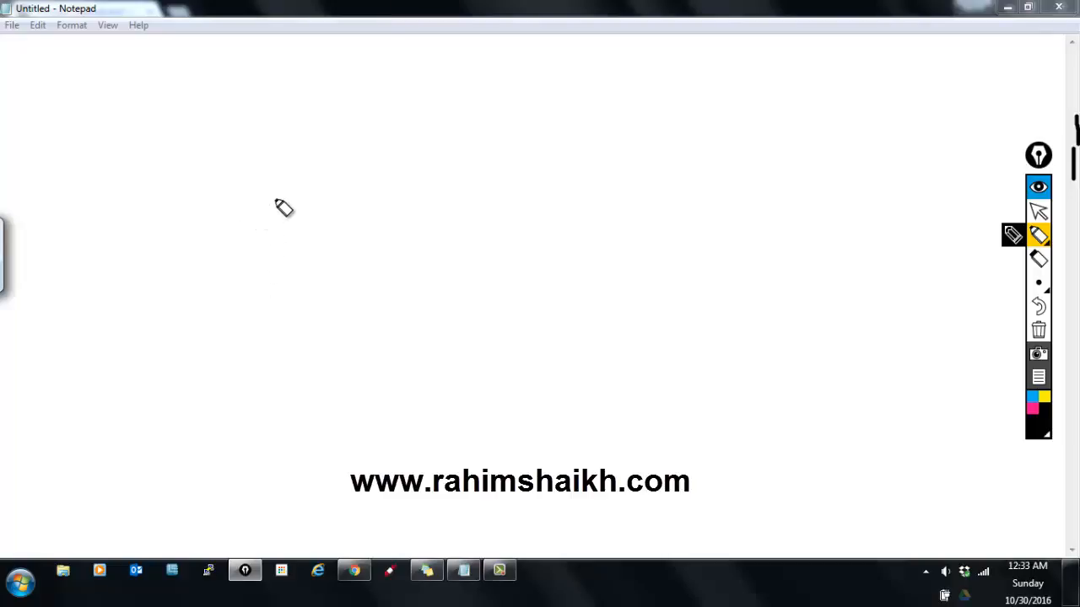
pyautogui.moveTo(290, 205)
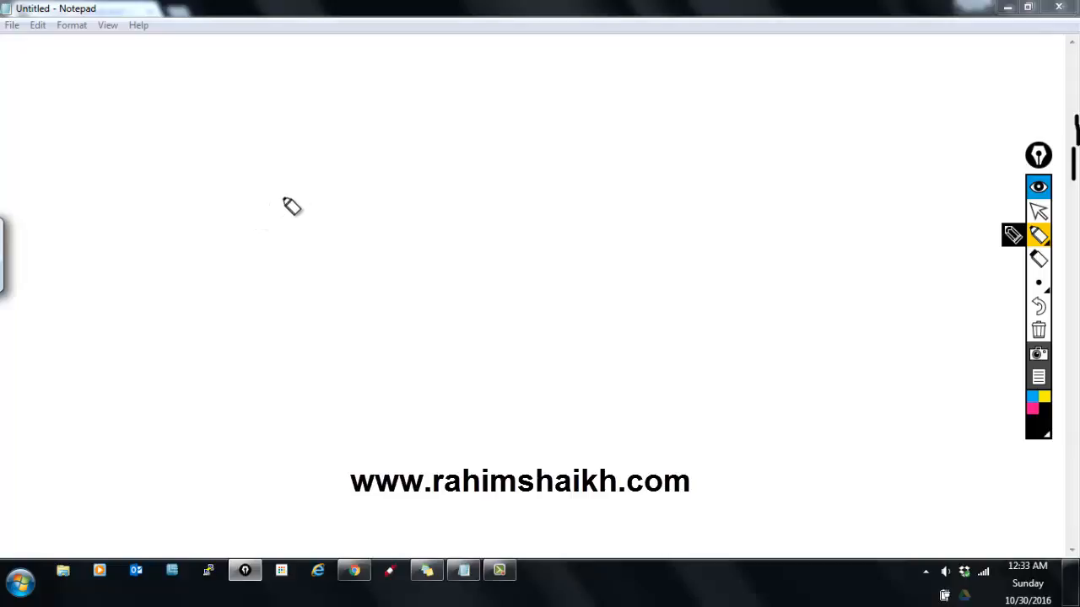
pyautogui.moveTo(243, 189)
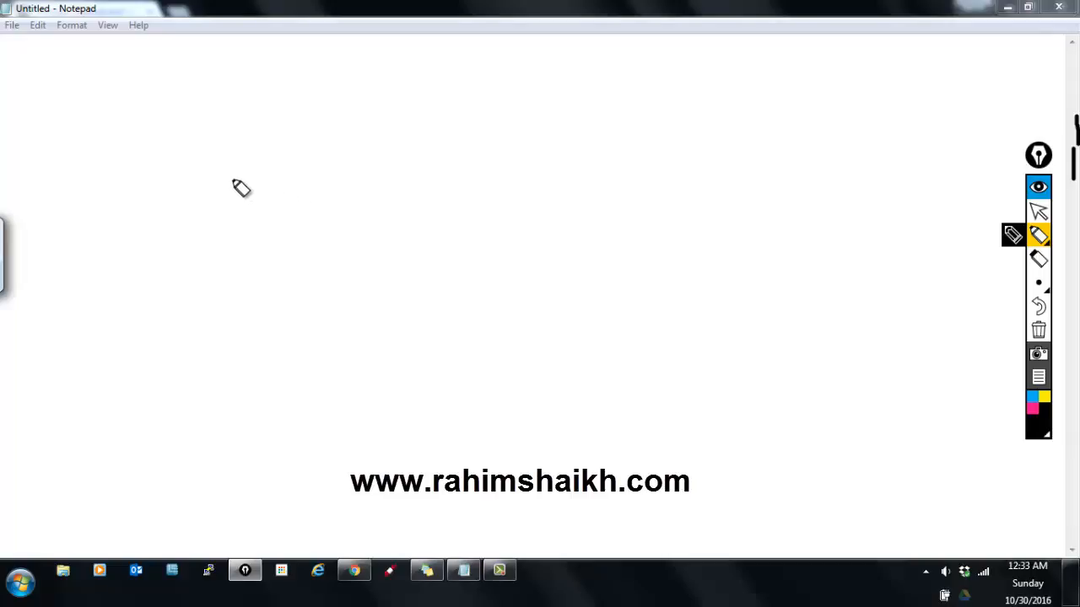
pyautogui.moveTo(24, 82)
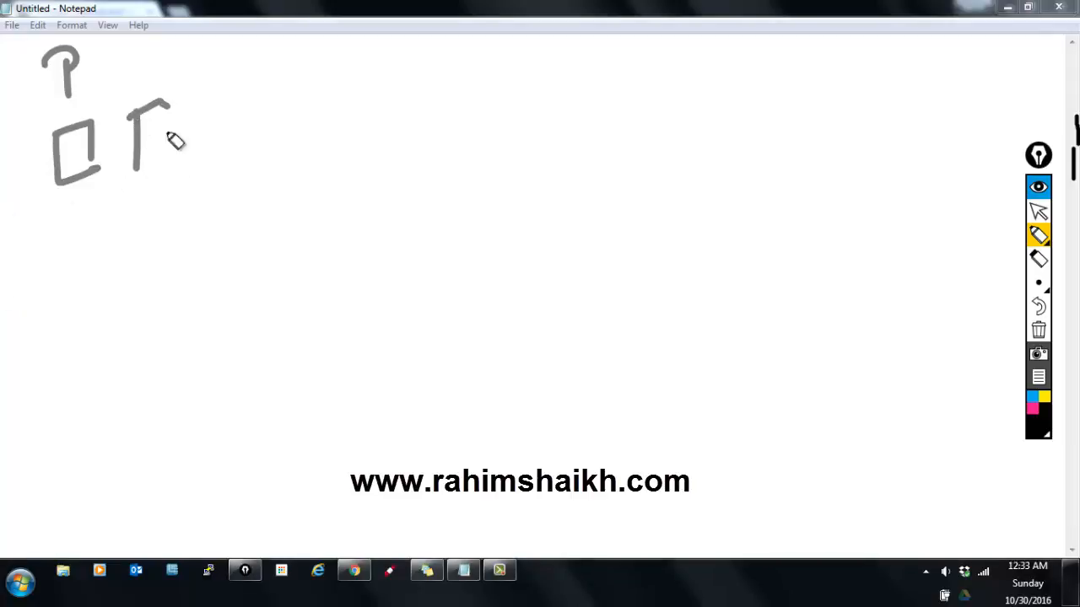
# Finish the second server box under P and ink the DR label at top right
pyautogui.moveTo(152, 96); pyautogui.dragTo(152, 172)
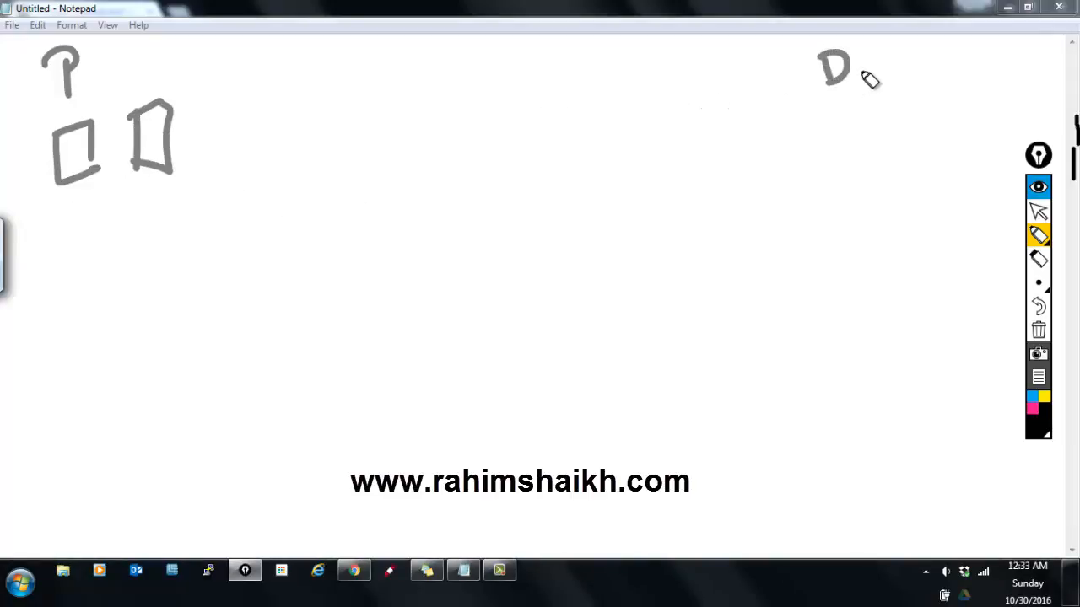
pyautogui.moveTo(861, 81); pyautogui.dragTo(886, 68)
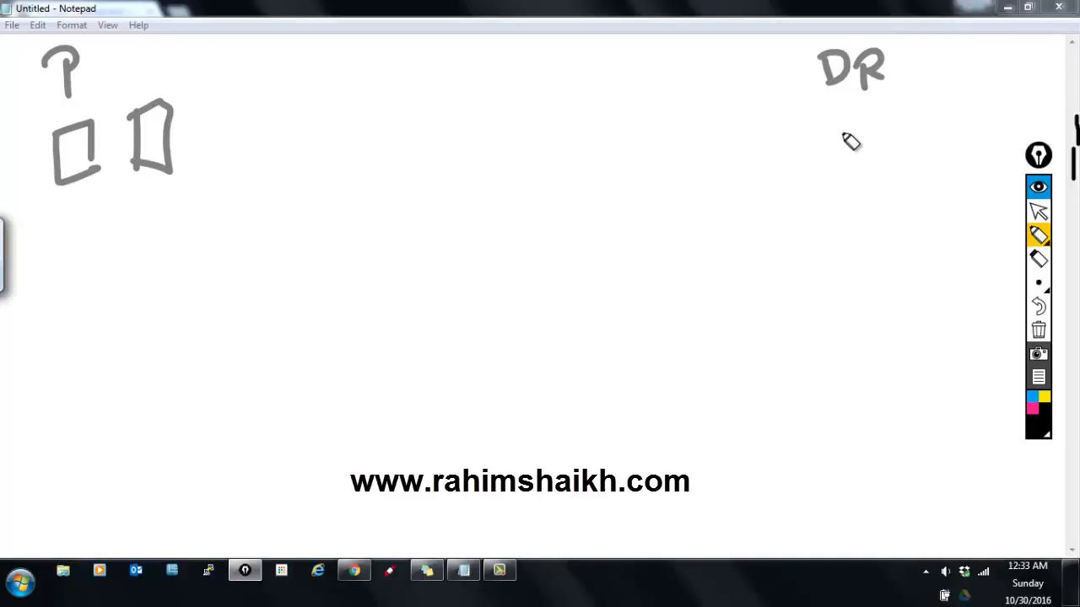
pyautogui.moveTo(81, 155)
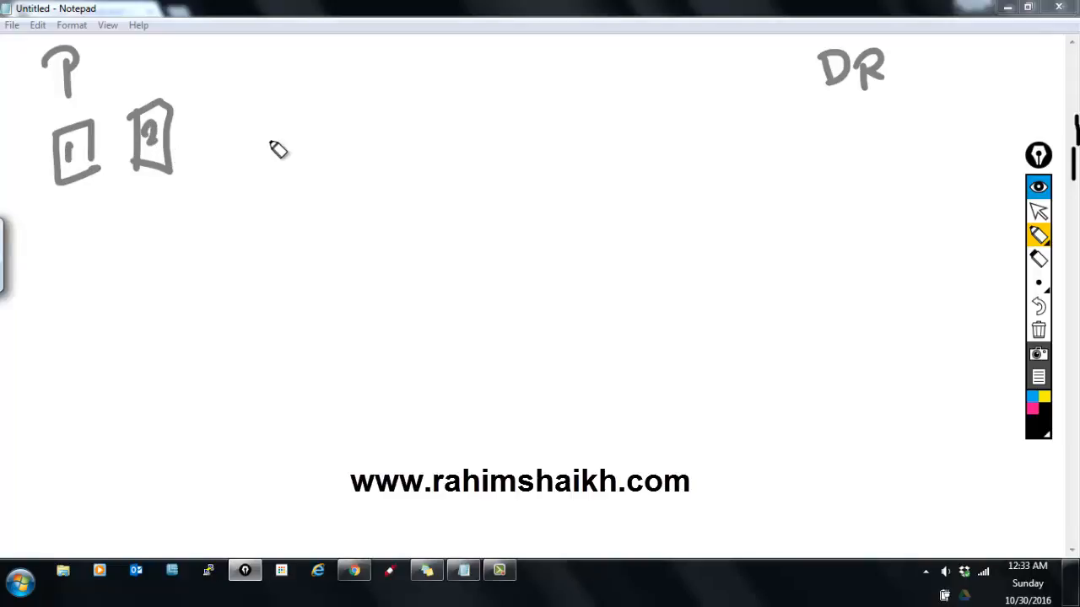
pyautogui.moveTo(936, 167)
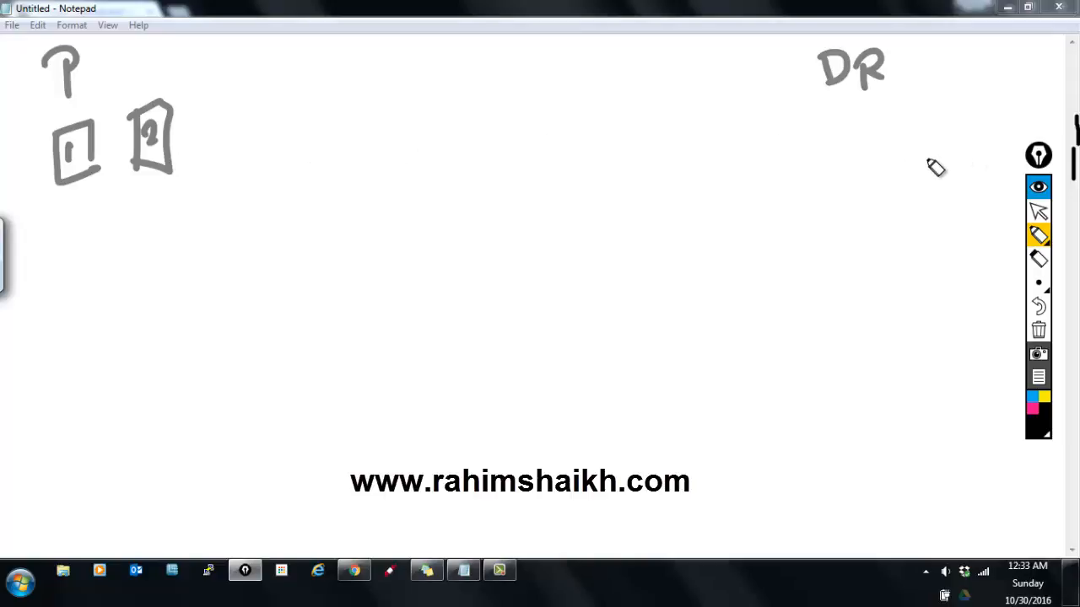
pyautogui.moveTo(465, 115)
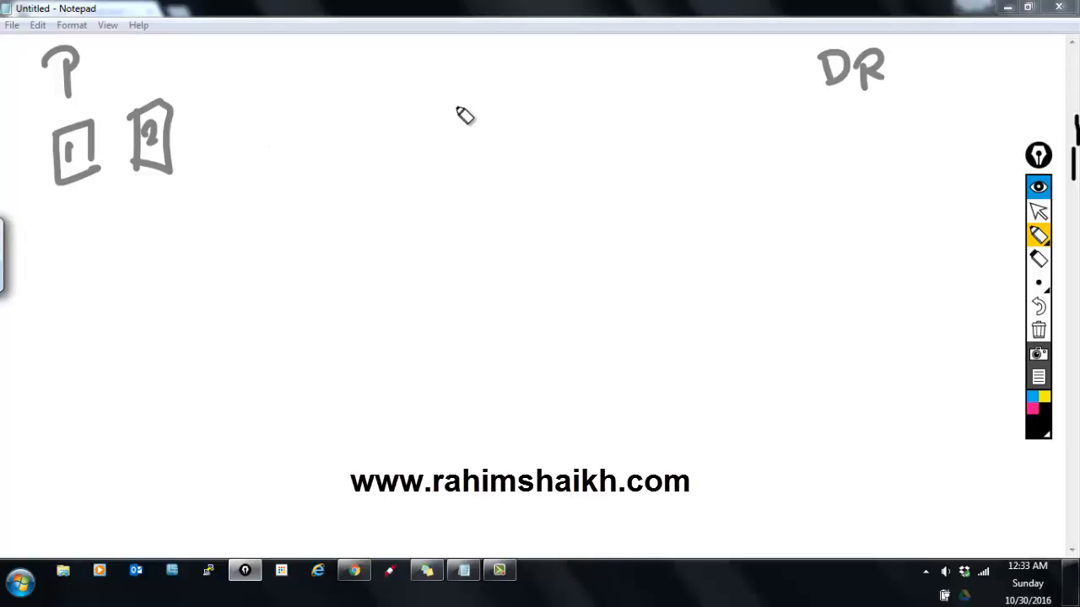
pyautogui.moveTo(509, 125)
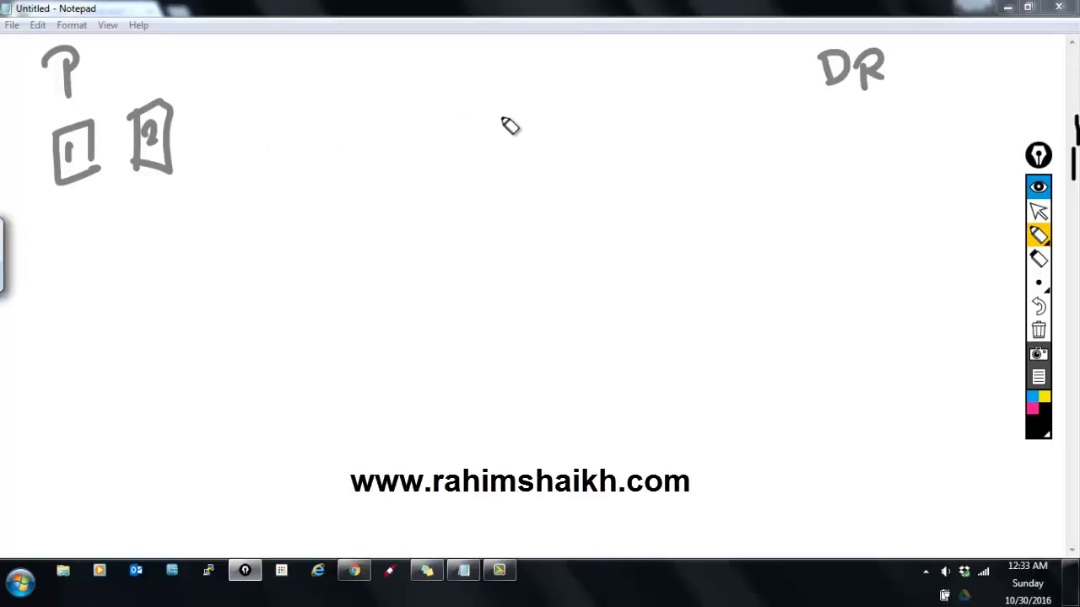
pyautogui.moveTo(564, 123)
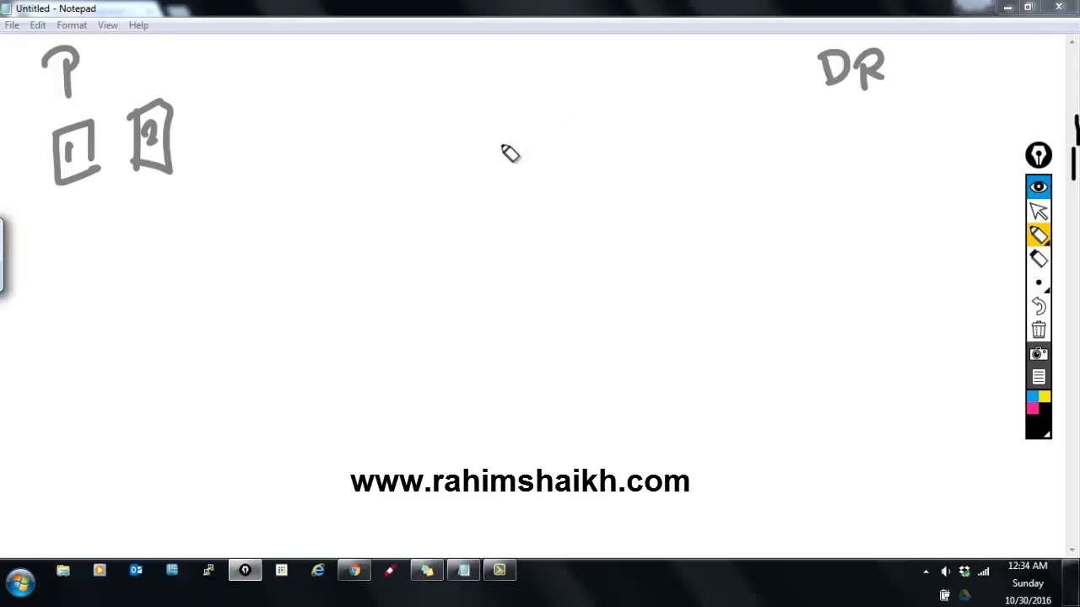
pyautogui.moveTo(837, 120)
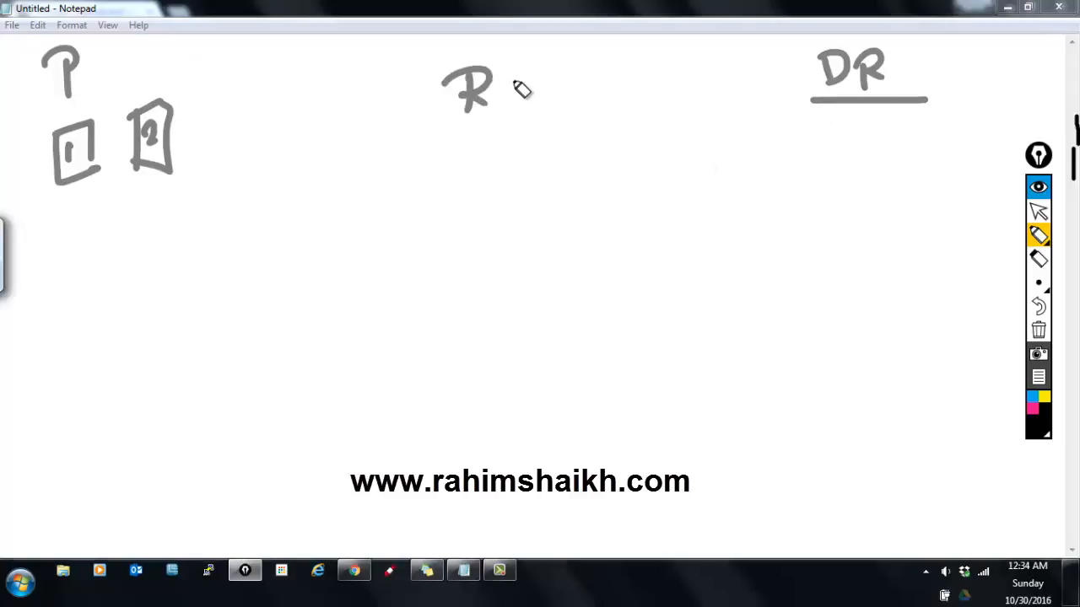
# Handwrite RTO at the top centre of the board
pyautogui.moveTo(498, 85); pyautogui.dragTo(557, 101)
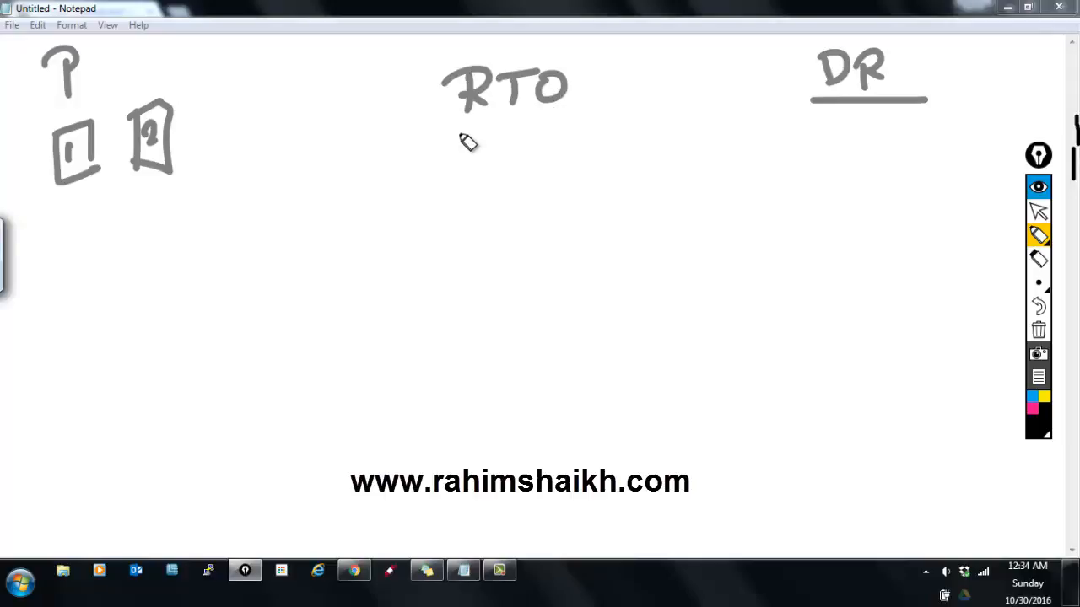
pyautogui.moveTo(641, 162)
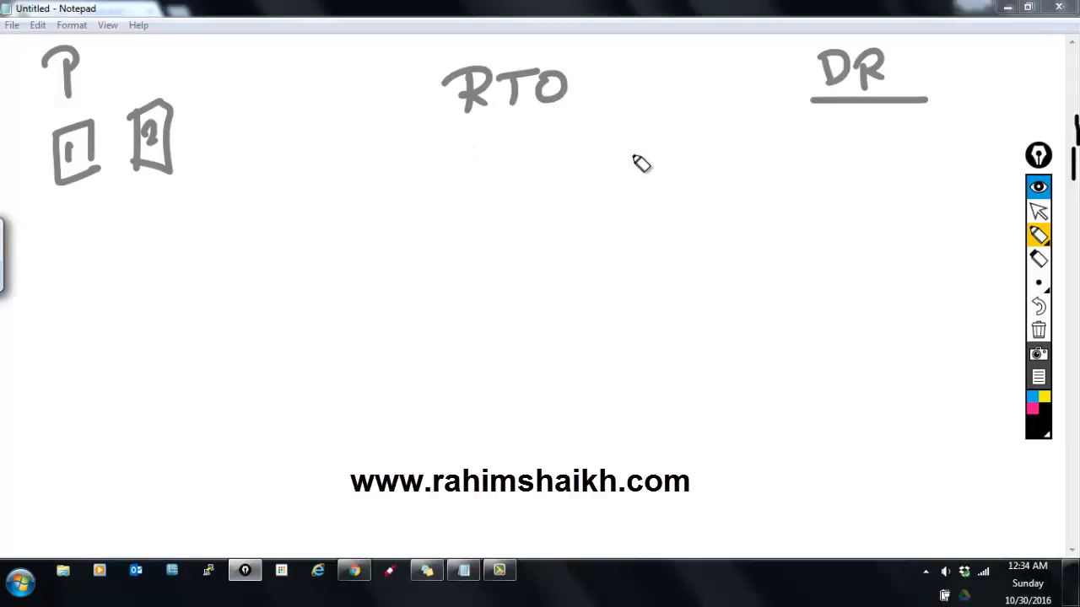
pyautogui.moveTo(594, 196)
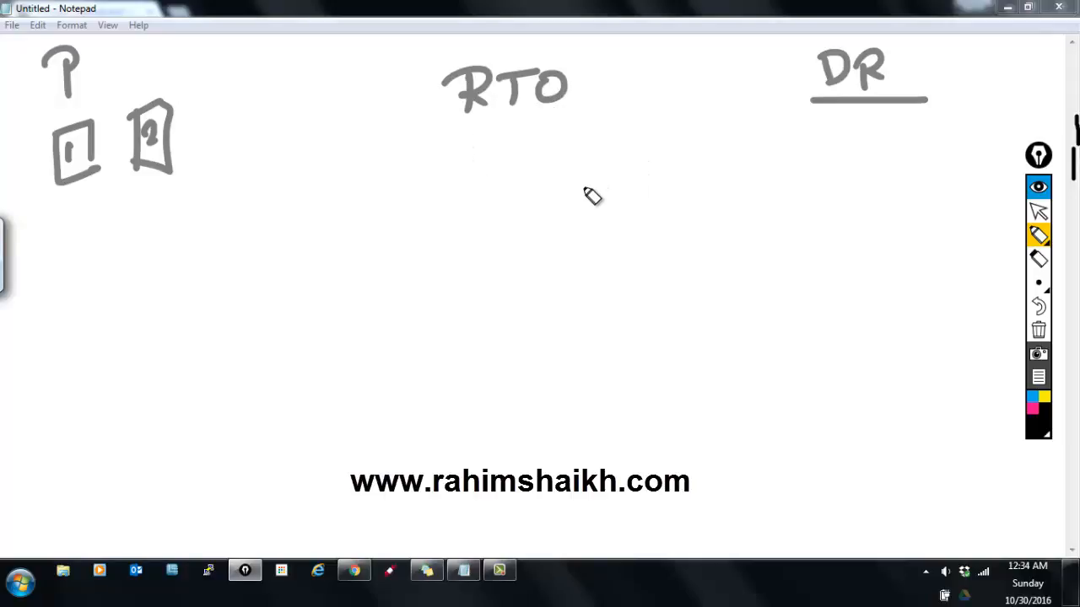
pyautogui.moveTo(584, 187)
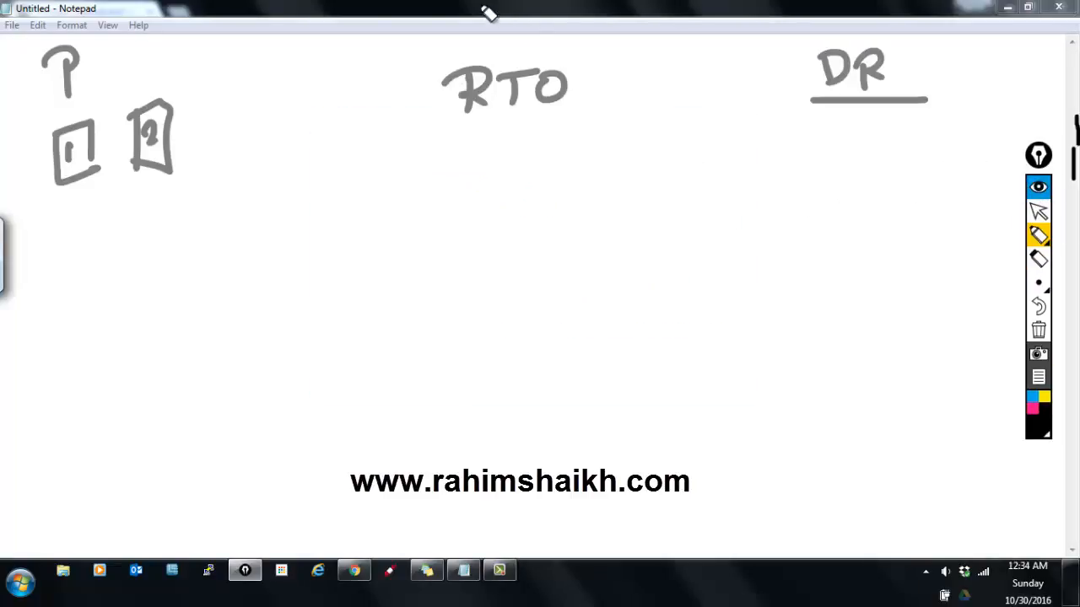
pyautogui.moveTo(509, 157)
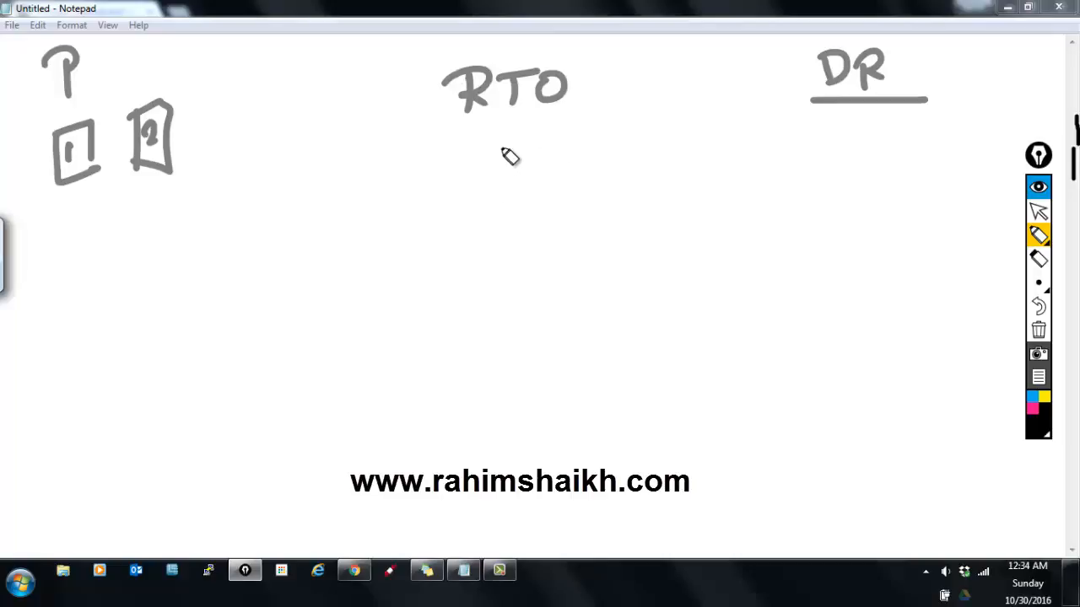
pyautogui.moveTo(500, 152)
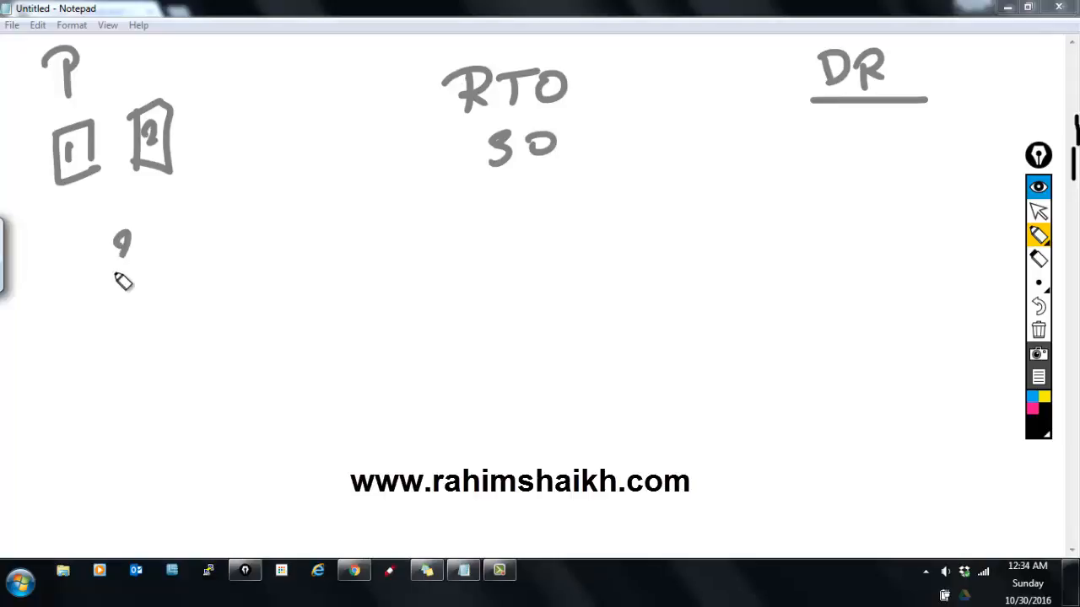
# Write 200GB under the server boxes and start the data-store cylinder below it
pyautogui.moveTo(127, 244); pyautogui.dragTo(189, 253)
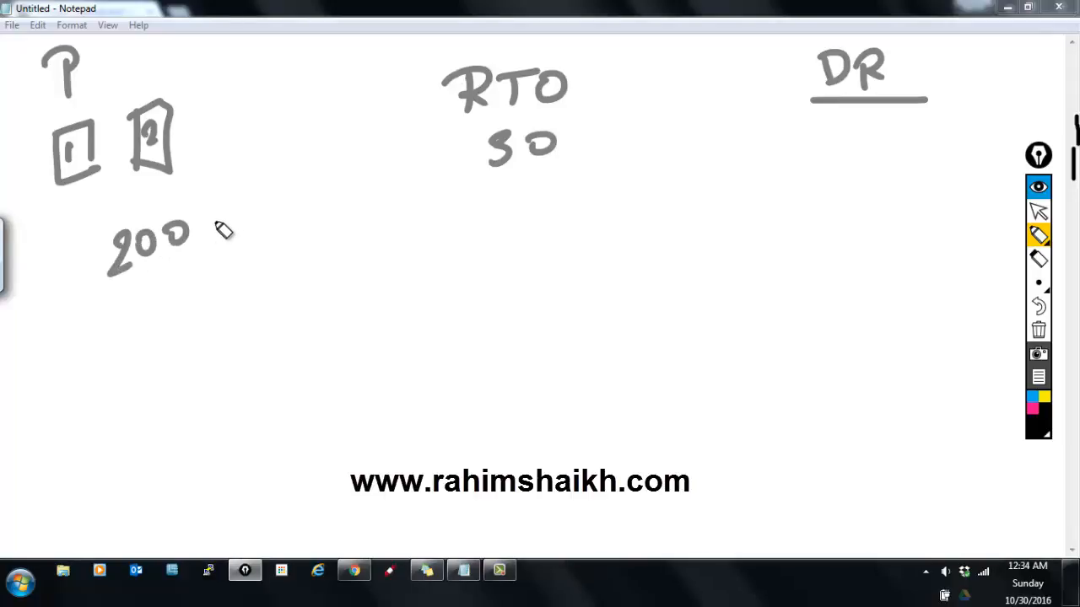
pyautogui.moveTo(194, 236); pyautogui.dragTo(250, 222)
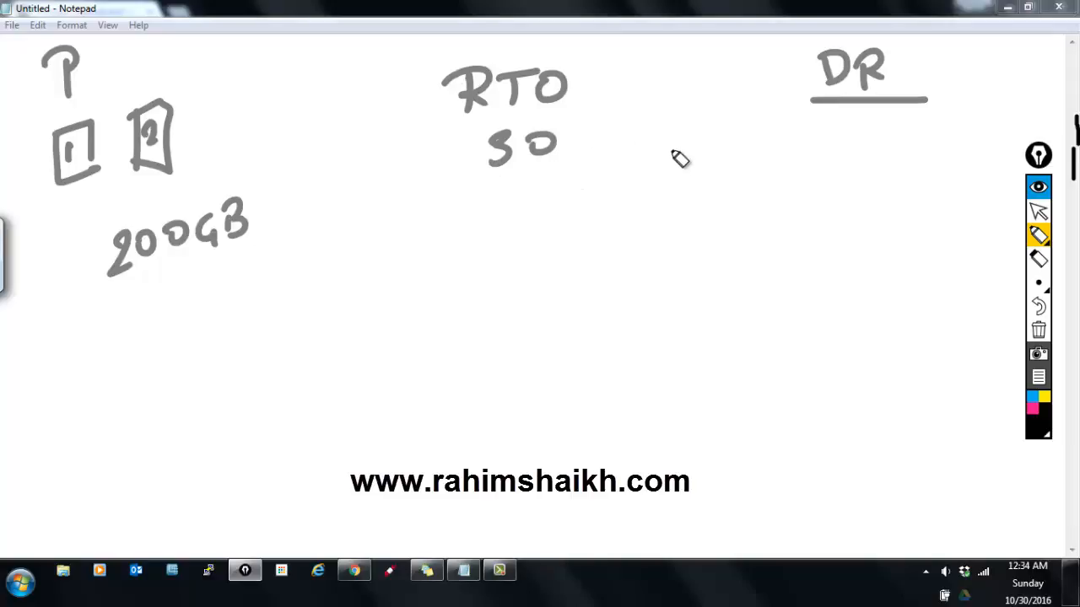
pyautogui.moveTo(587, 216)
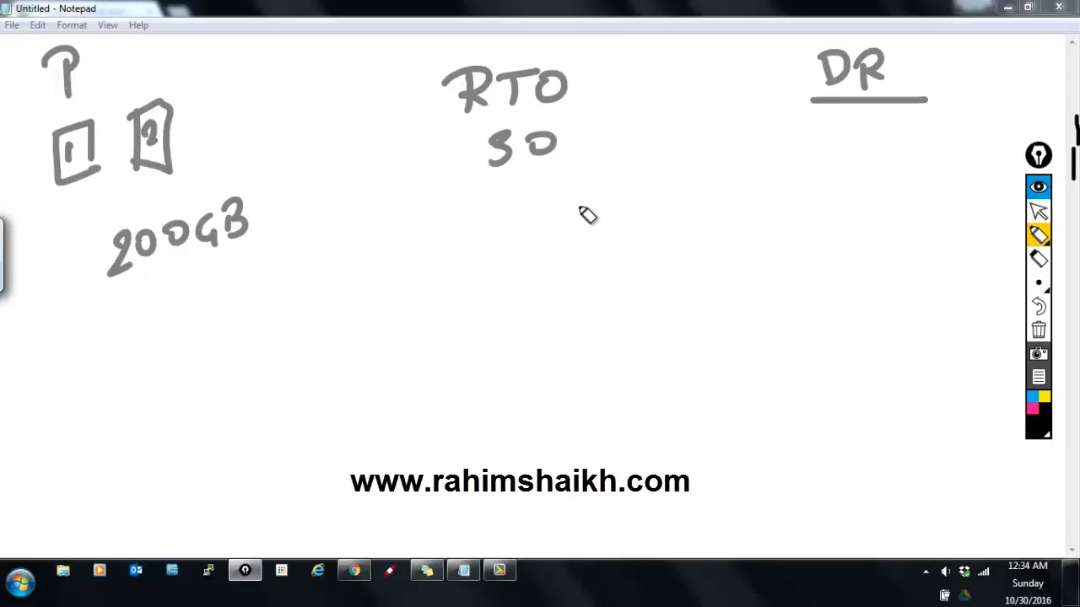
pyautogui.moveTo(571, 209)
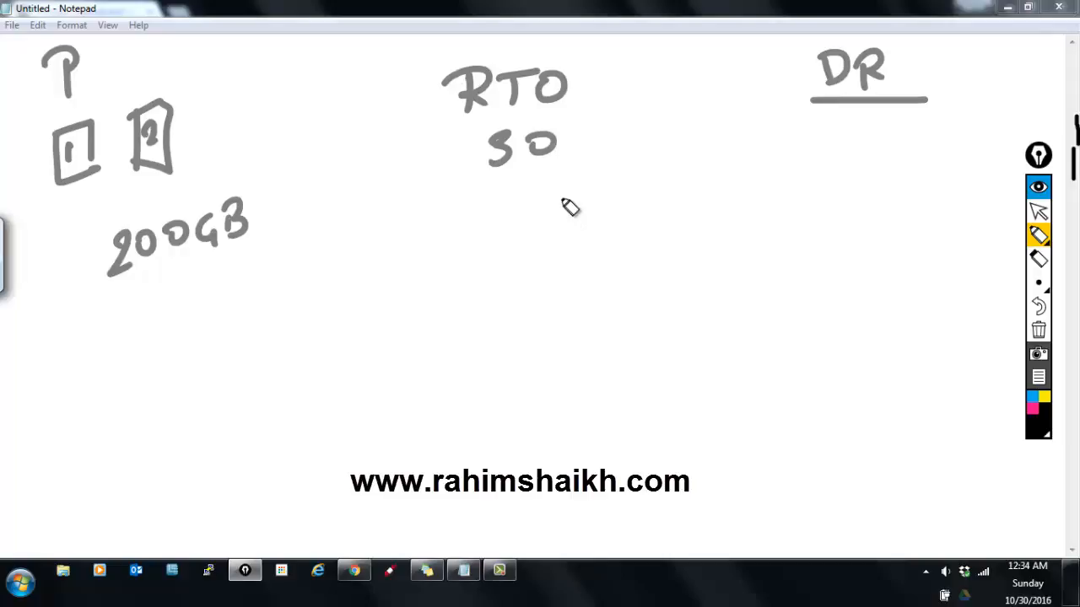
pyautogui.moveTo(270, 310)
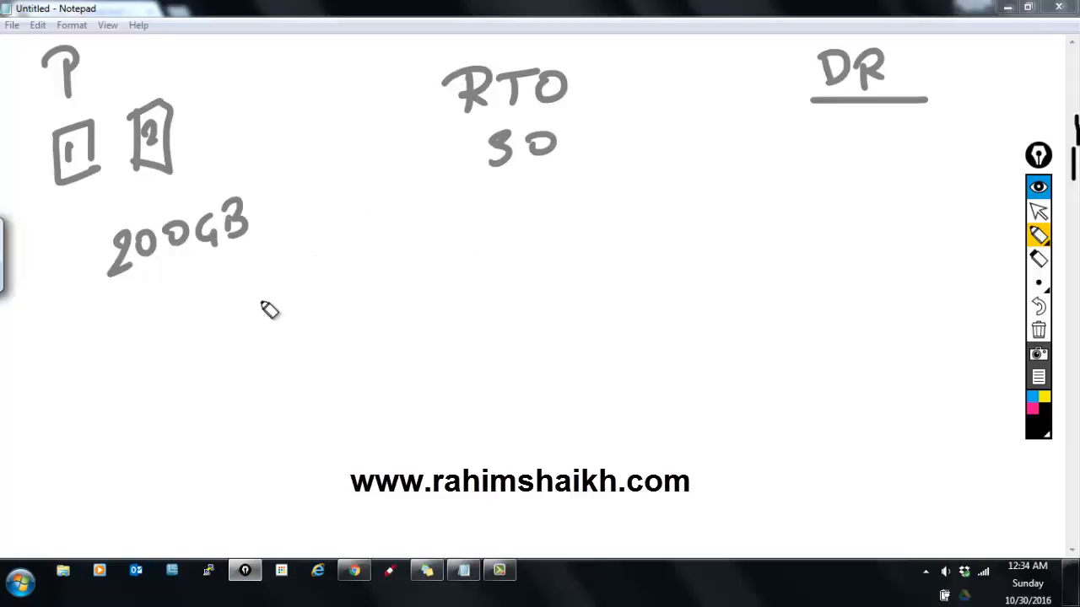
pyautogui.moveTo(199, 304); pyautogui.dragTo(199, 355)
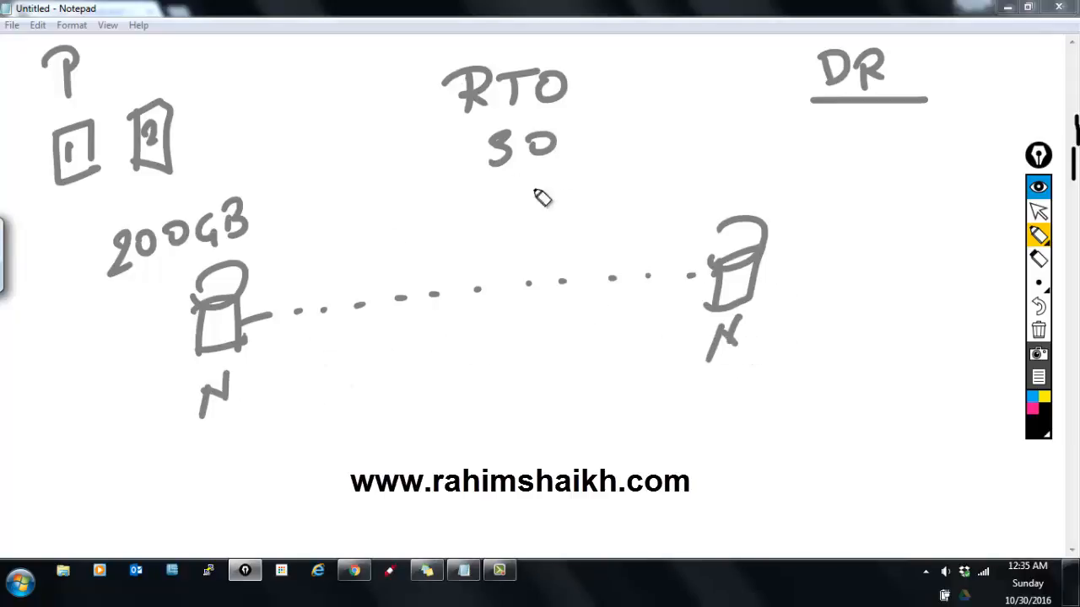
pyautogui.moveTo(633, 312)
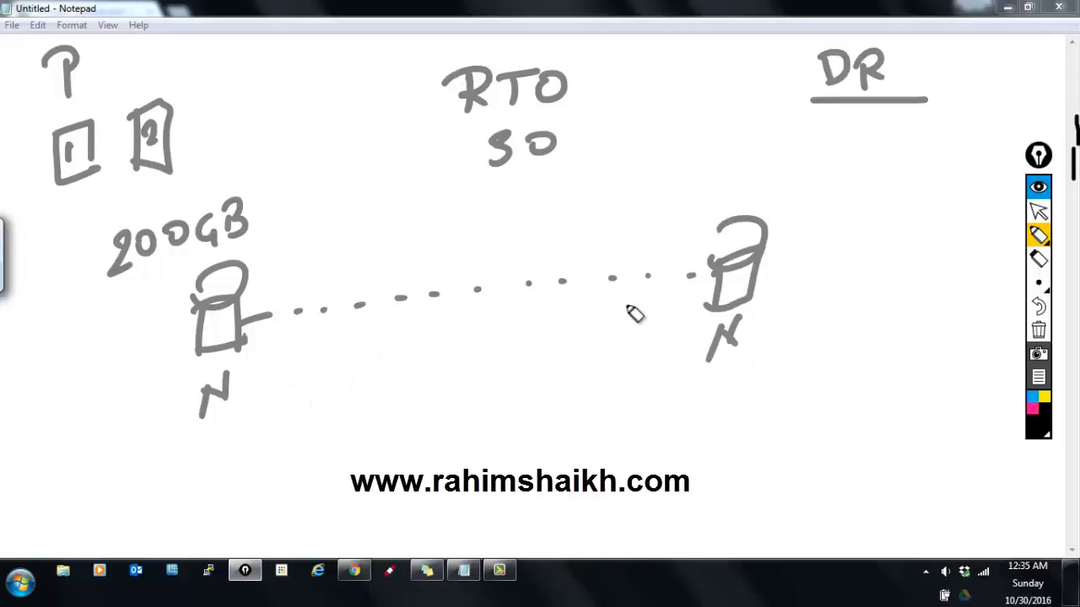
pyautogui.moveTo(172, 142)
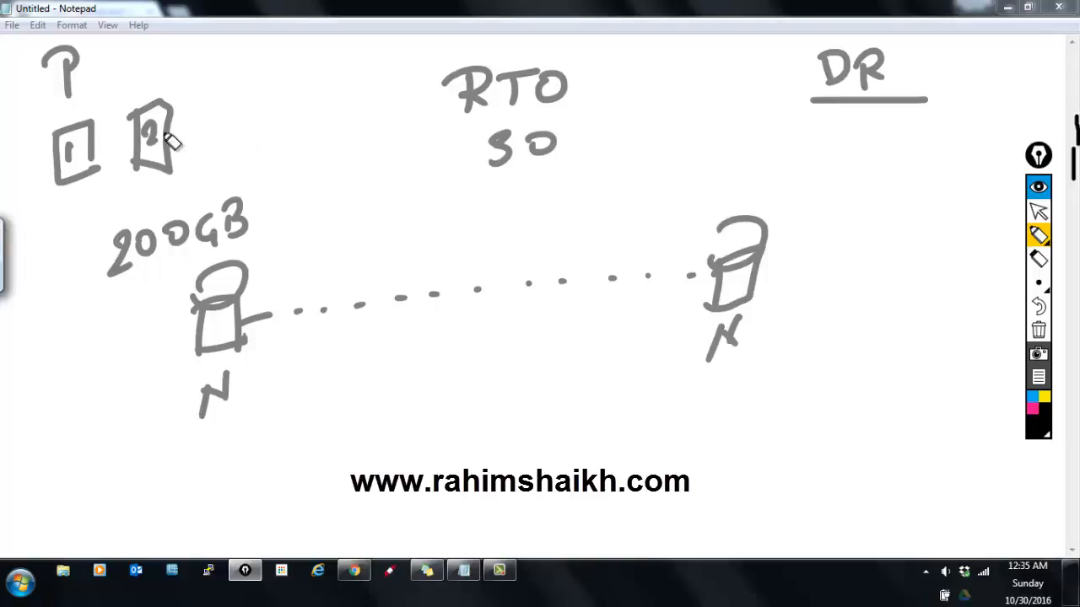
pyautogui.moveTo(216, 173)
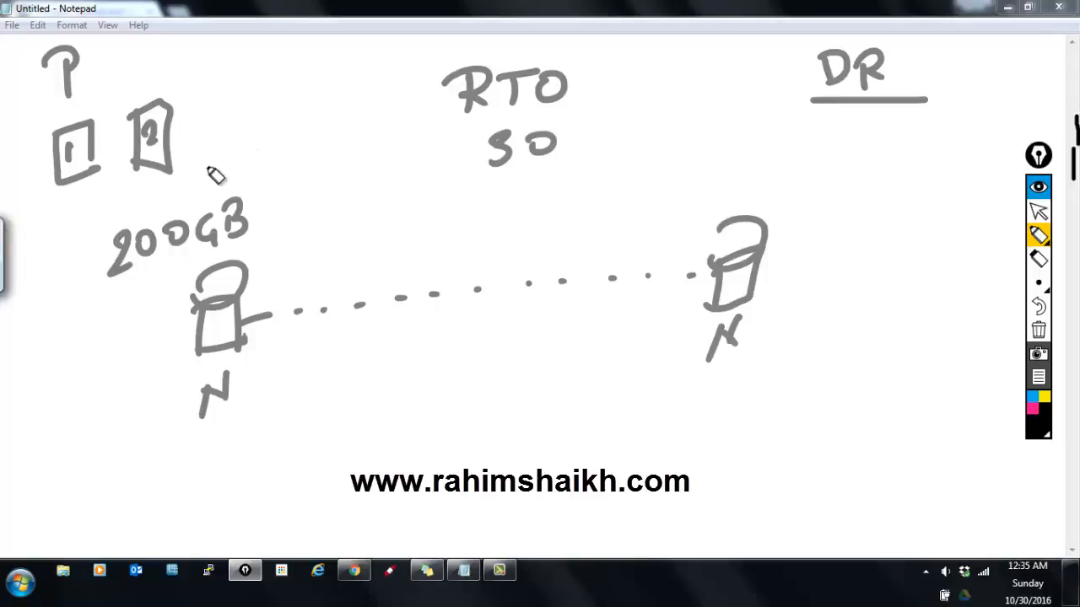
pyautogui.moveTo(724, 273)
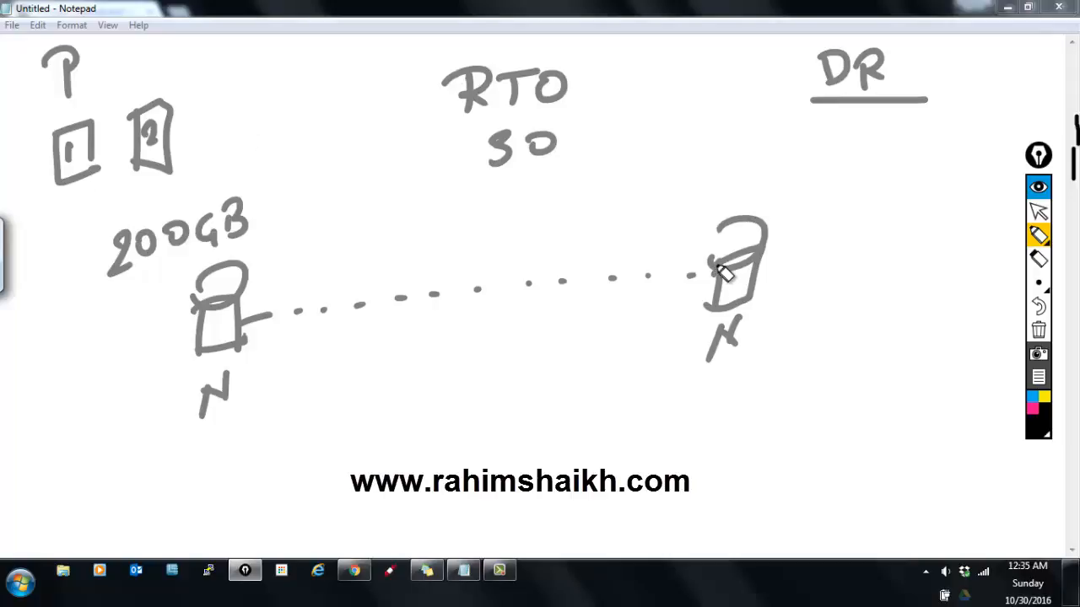
pyautogui.moveTo(520, 188)
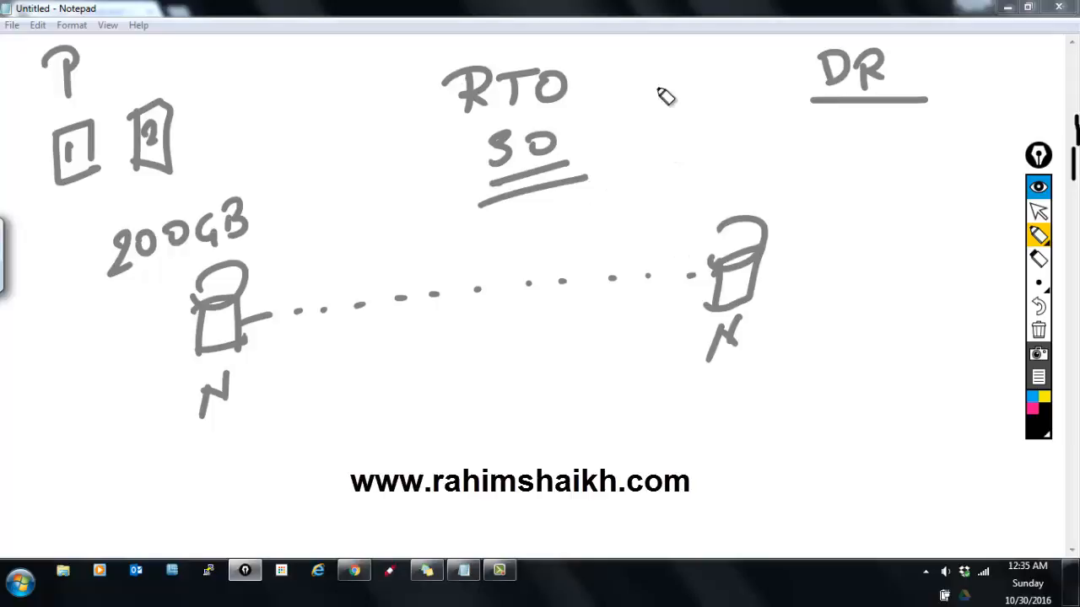
pyautogui.moveTo(54, 148)
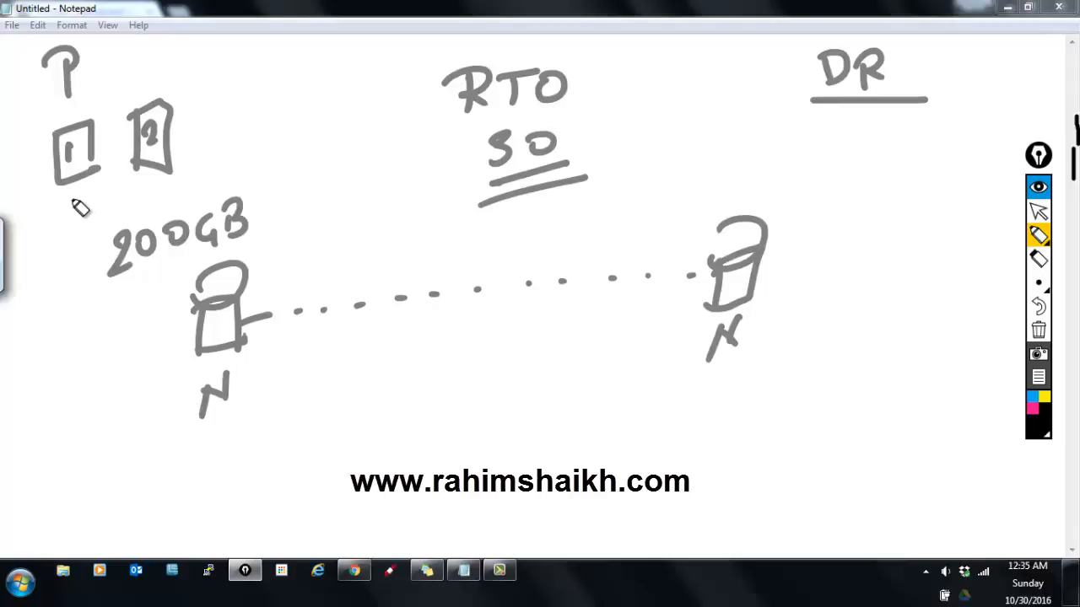
pyautogui.moveTo(95, 211)
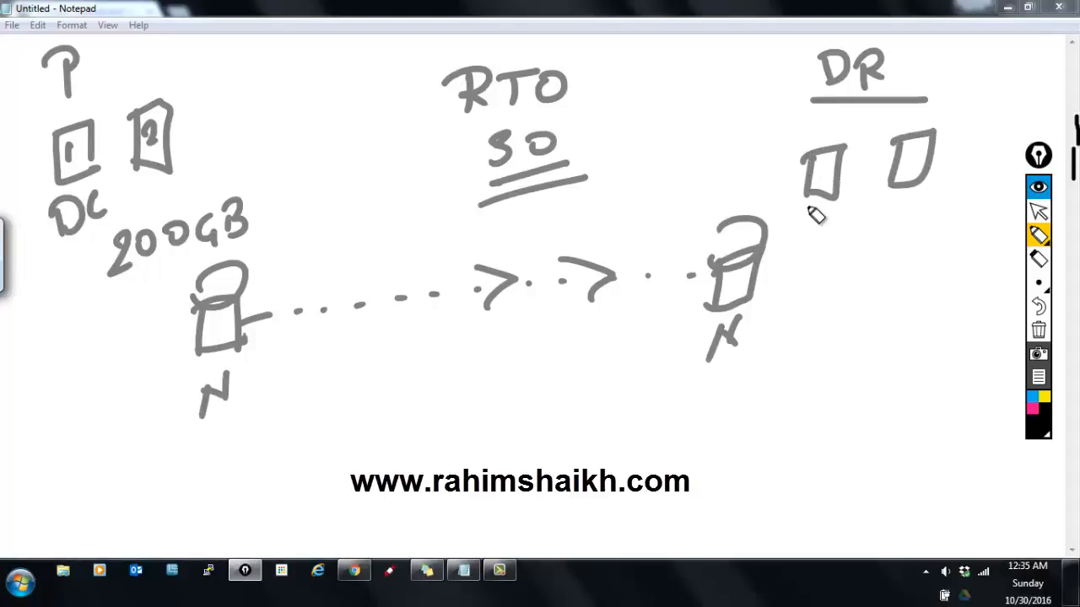
# Number the first server box at the DR site as 1
pyautogui.moveTo(199, 102); pyautogui.dragTo(261, 183)
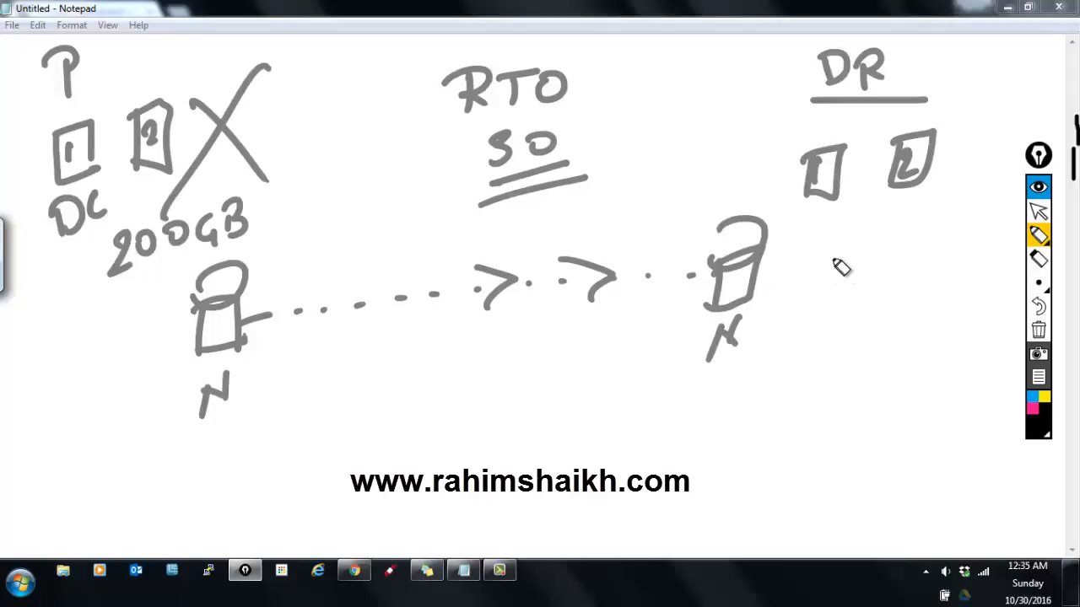
pyautogui.moveTo(847, 216)
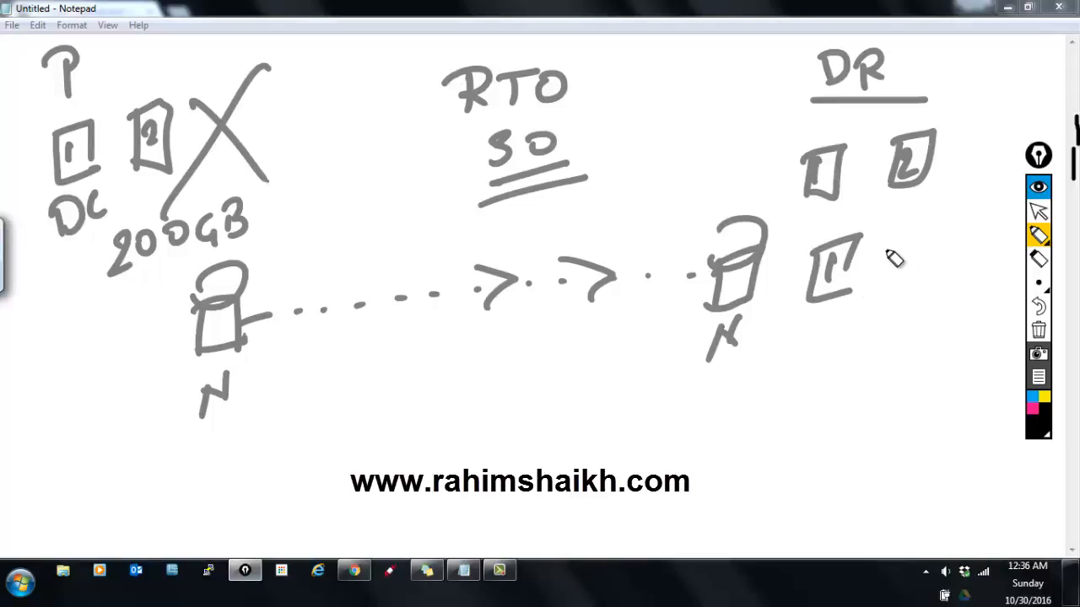
# Write FSMO beside the new DR server box numbered 1
pyautogui.moveTo(880, 244); pyautogui.dragTo(928, 270)
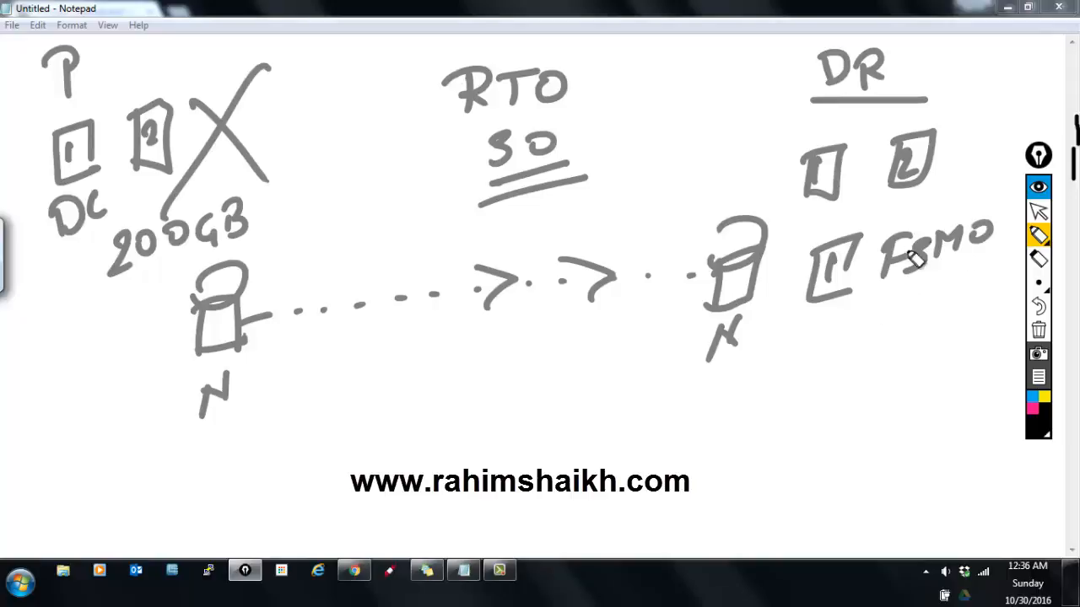
pyautogui.moveTo(914, 307)
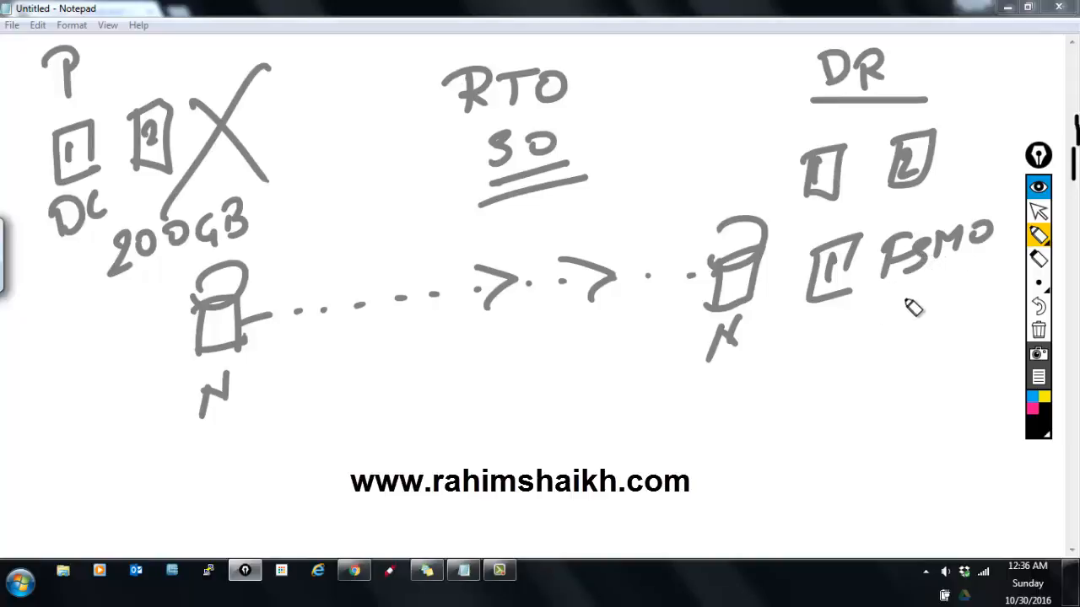
pyautogui.moveTo(901, 327)
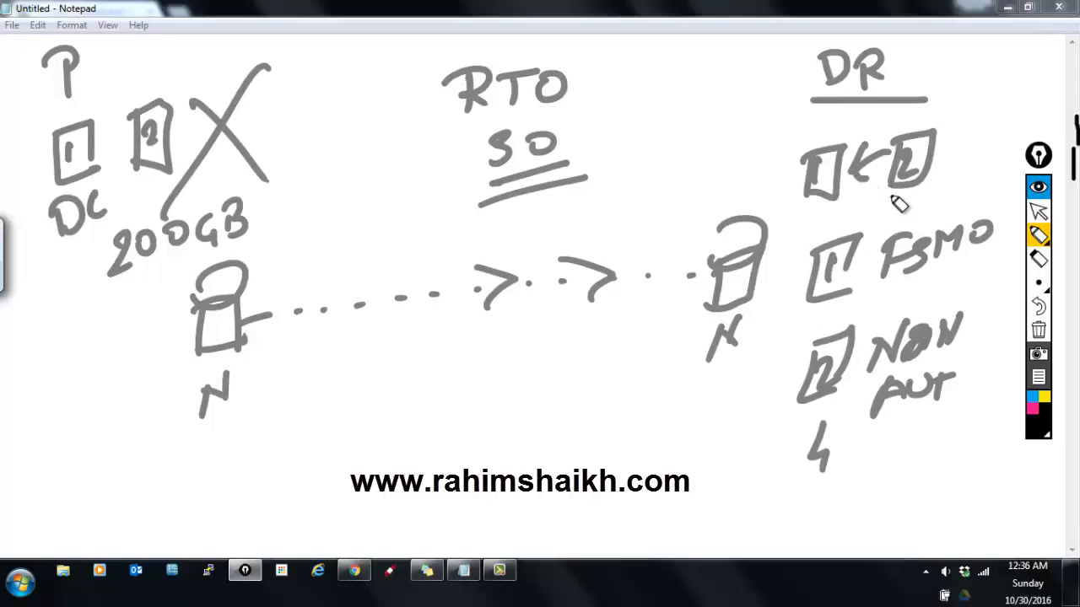
pyautogui.moveTo(864, 186)
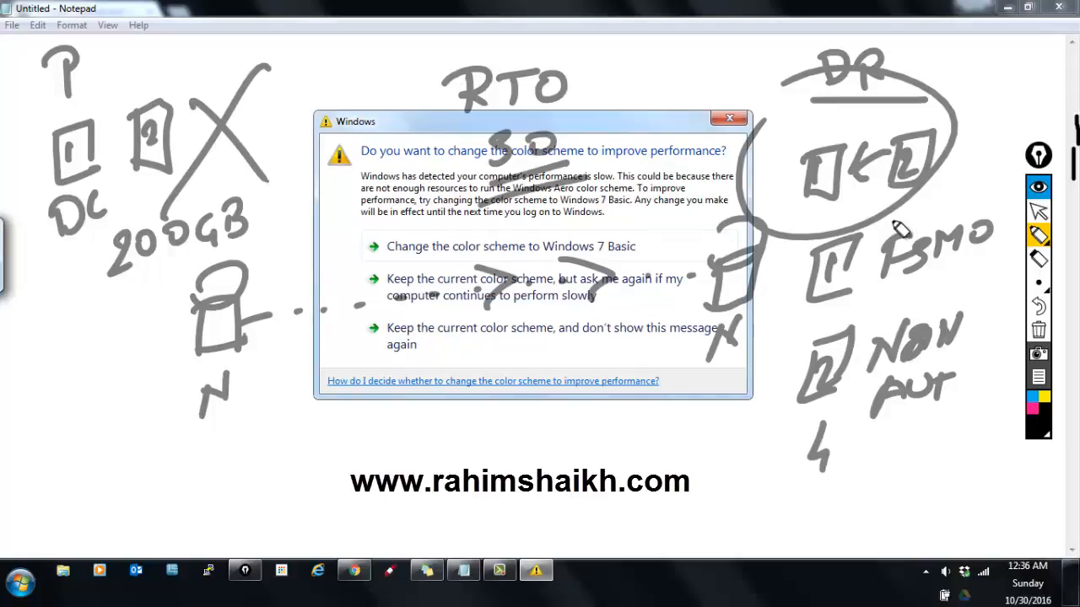
pyautogui.moveTo(907, 202)
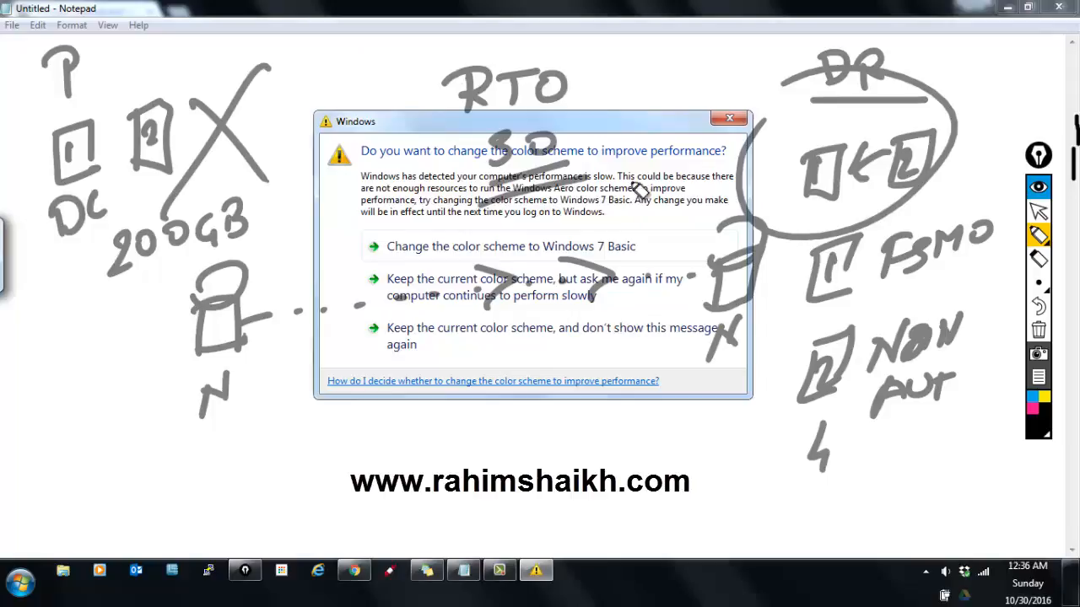
pyautogui.moveTo(817, 223)
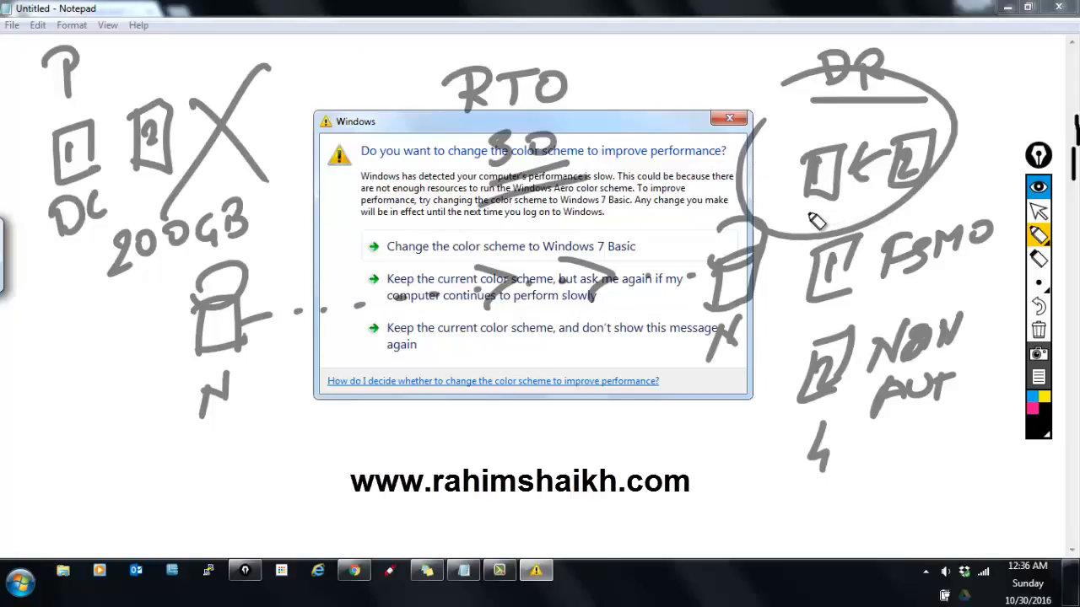
pyautogui.moveTo(702, 267)
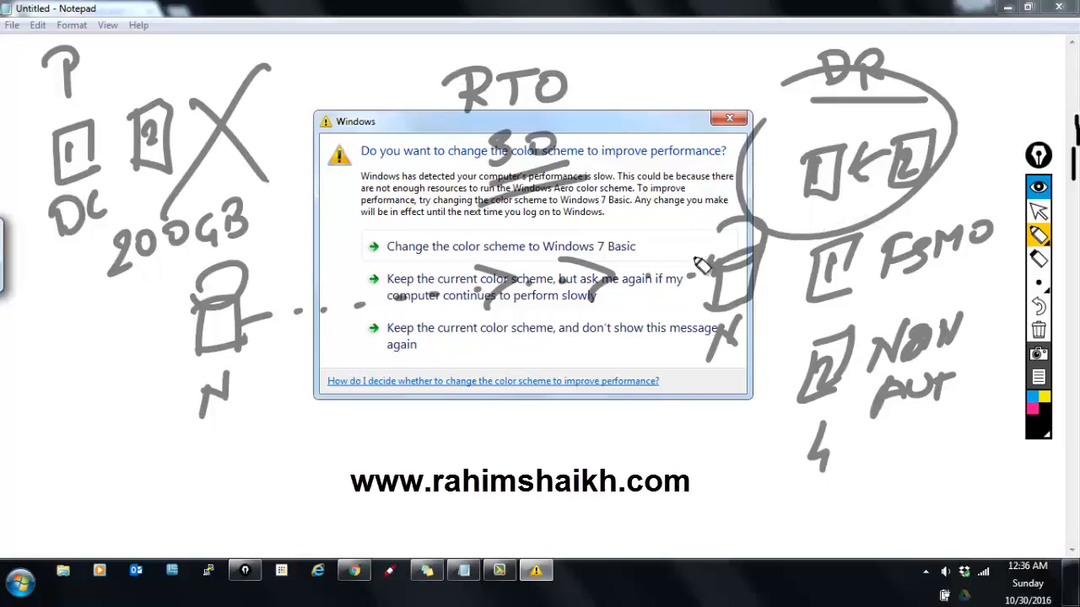
pyautogui.moveTo(958, 317)
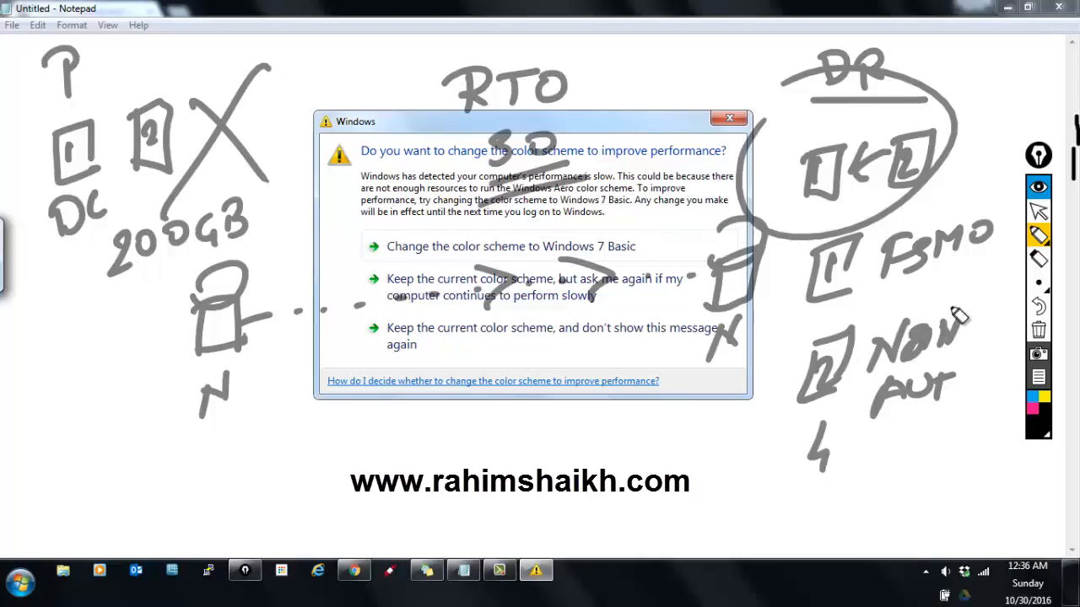
pyautogui.moveTo(999, 204)
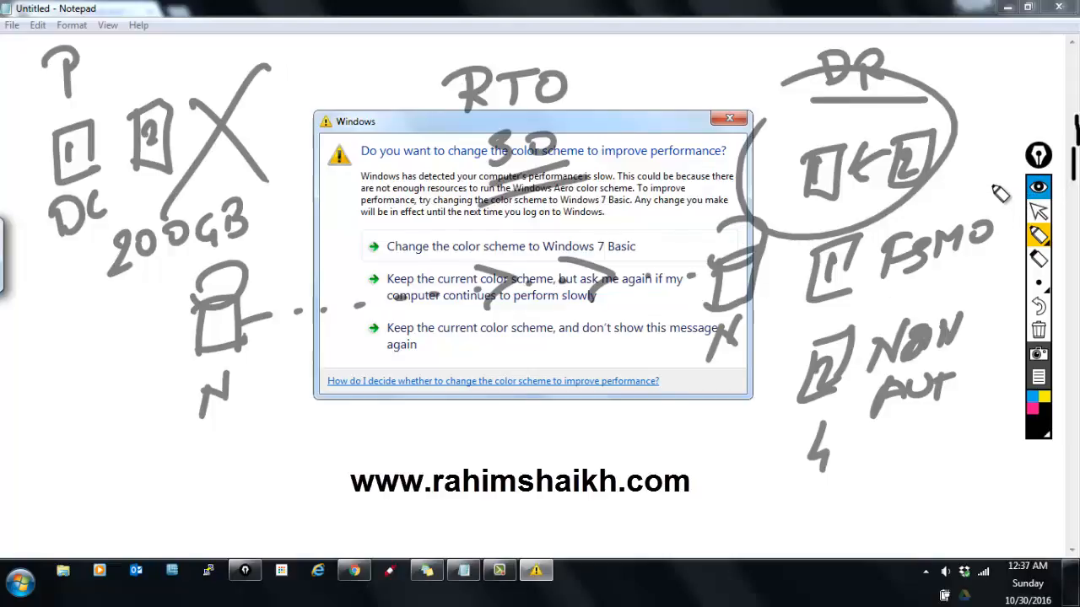
pyautogui.moveTo(987, 192)
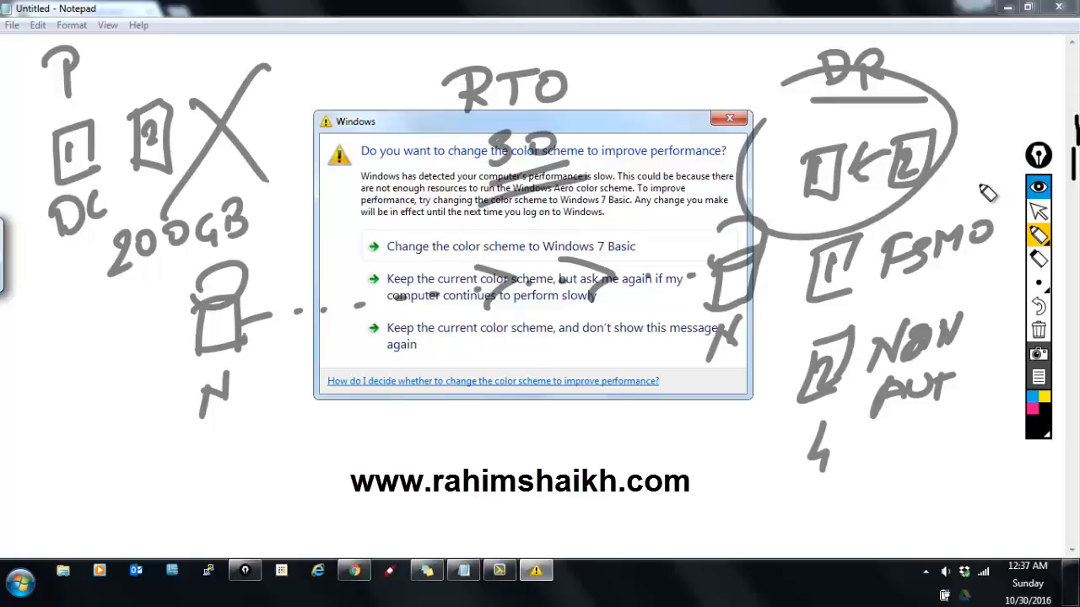